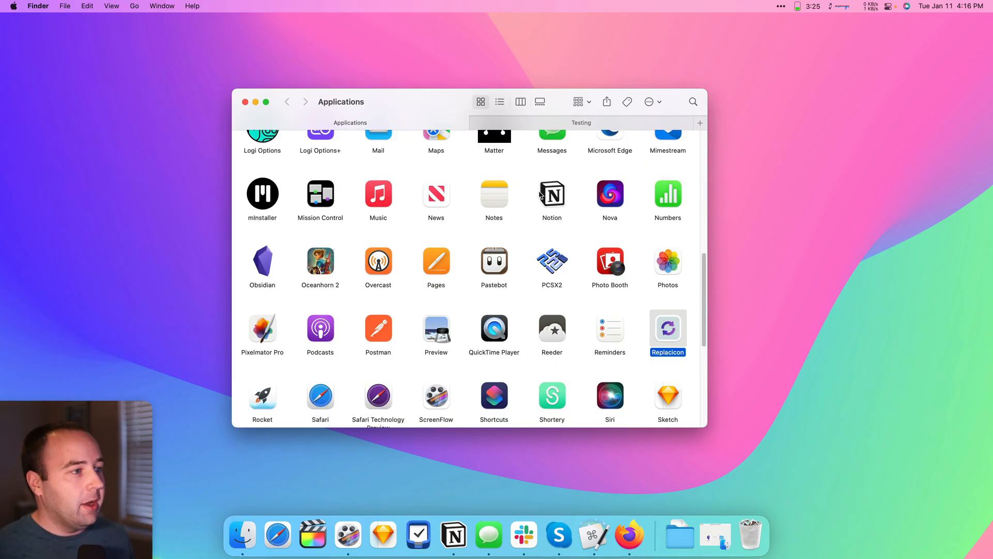
pyautogui.moveTo(559, 172)
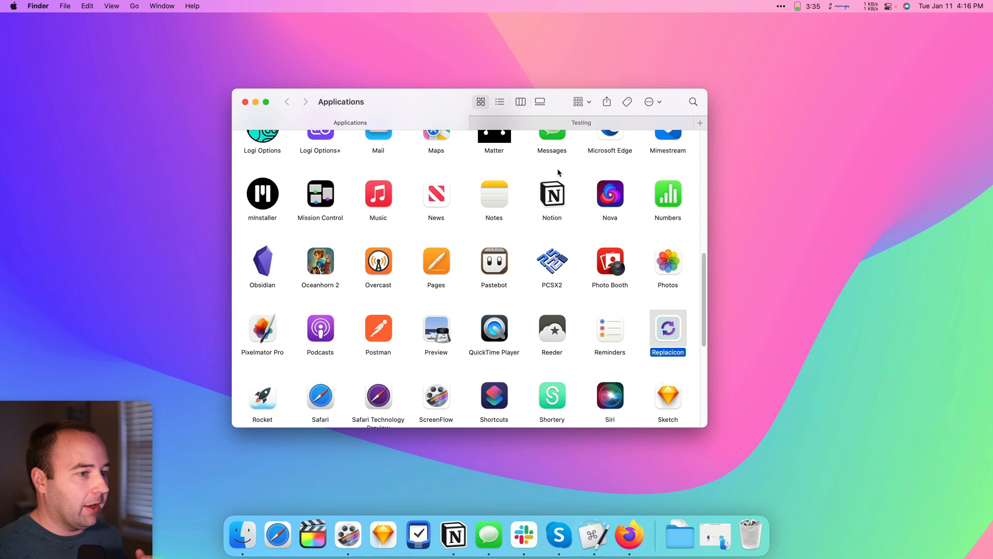
# Browse Obsidian in Applications, then show the Testing folder with obsidian-new-icon.png
pyautogui.click(262, 265)
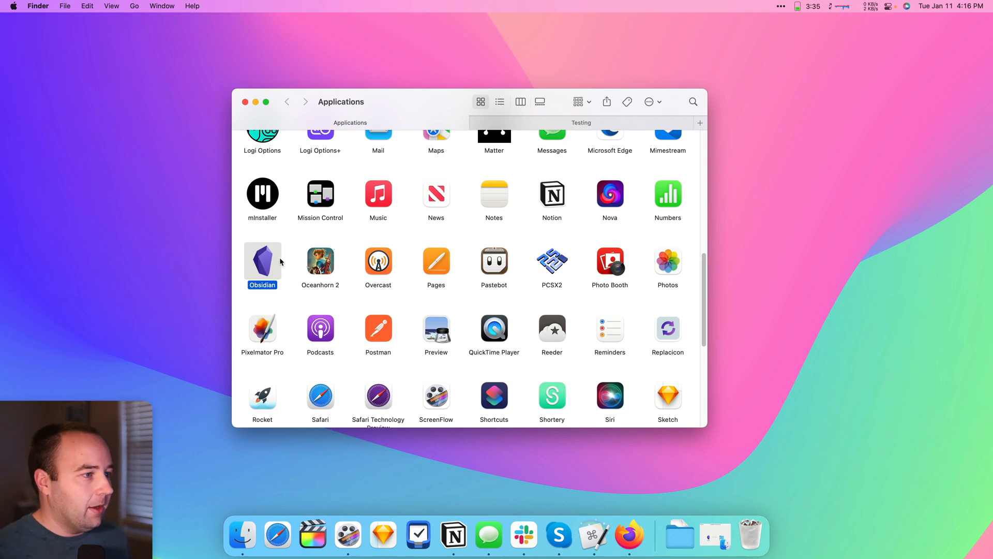
pyautogui.click(320, 262)
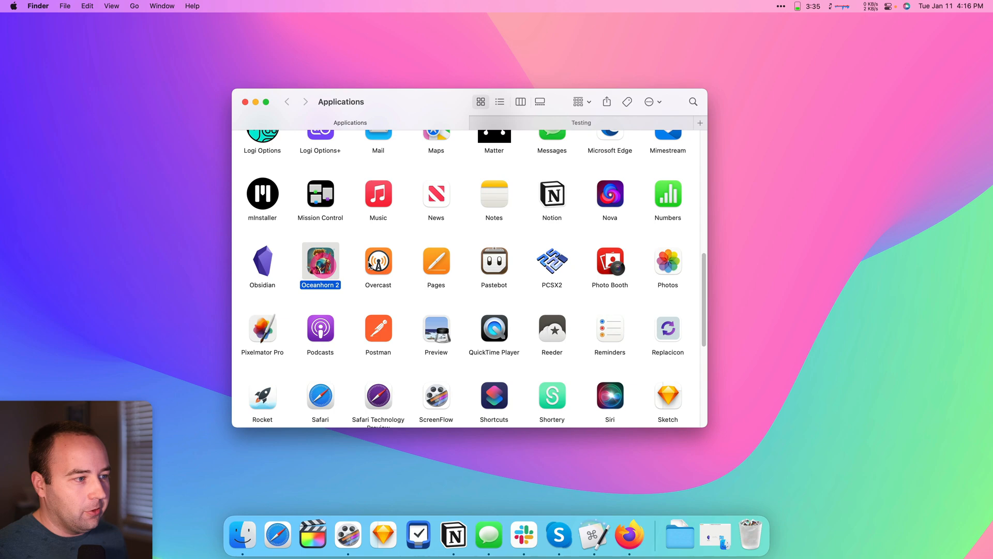
pyautogui.click(262, 261)
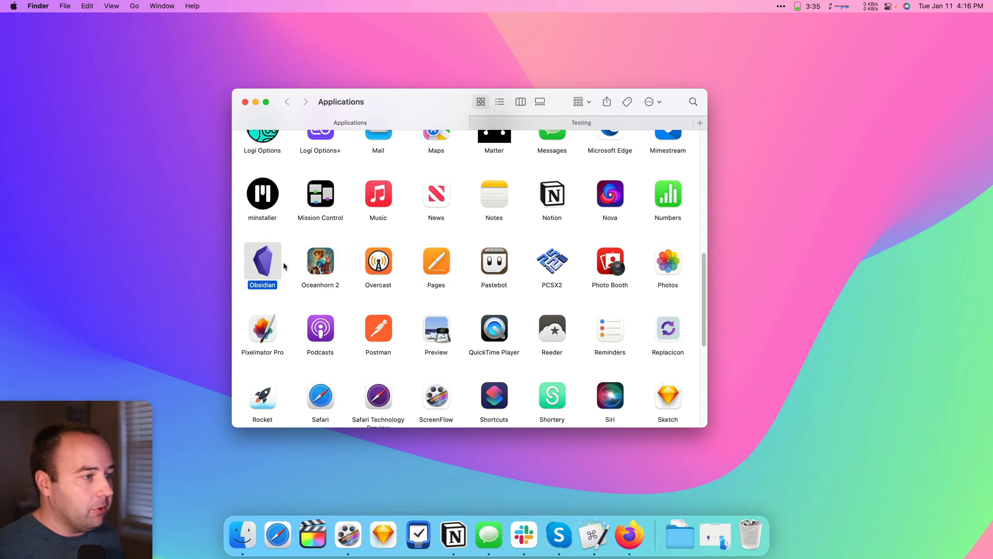
pyautogui.click(581, 122)
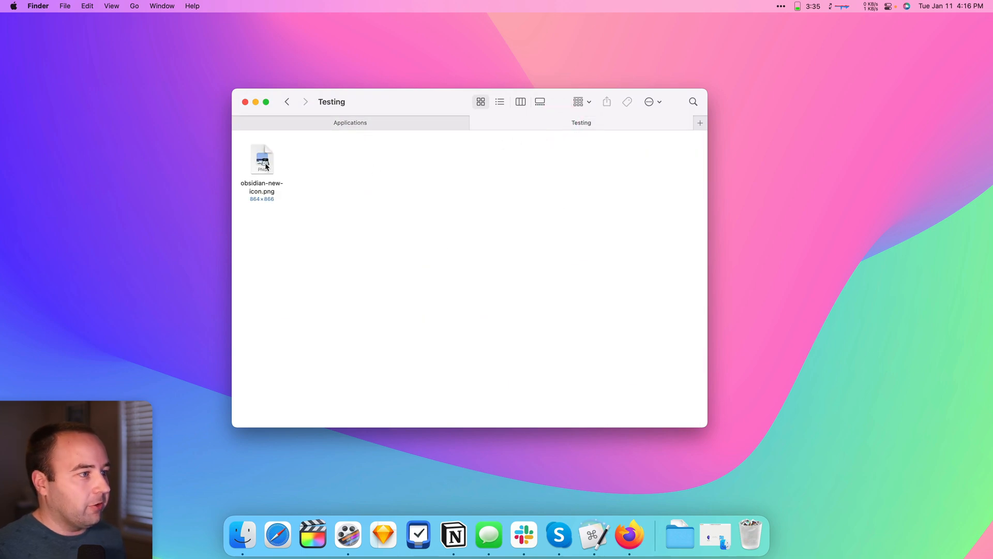
# Open obsidian-new-icon.png in Preview and copy the entire image
pyautogui.doubleClick(262, 160)
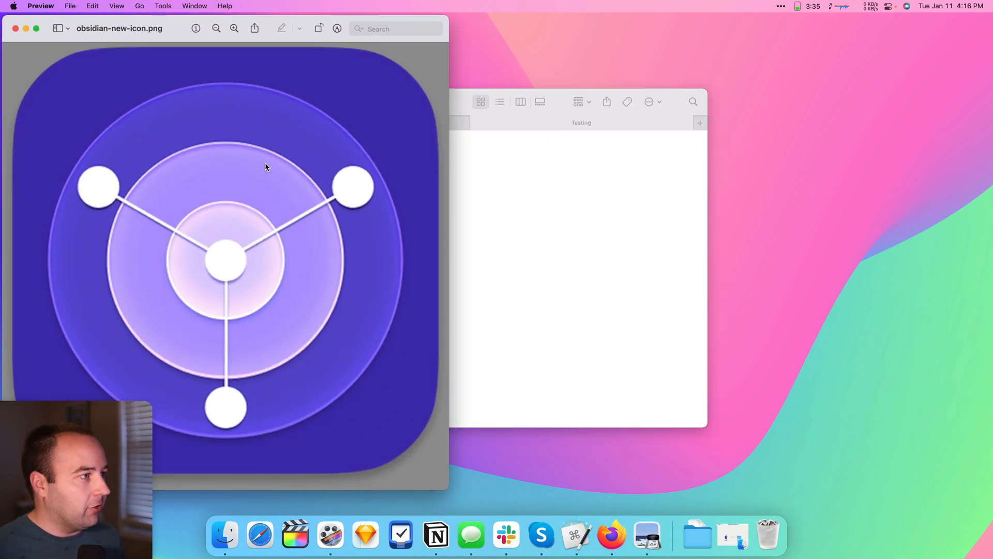
pyautogui.press('cmd+a')
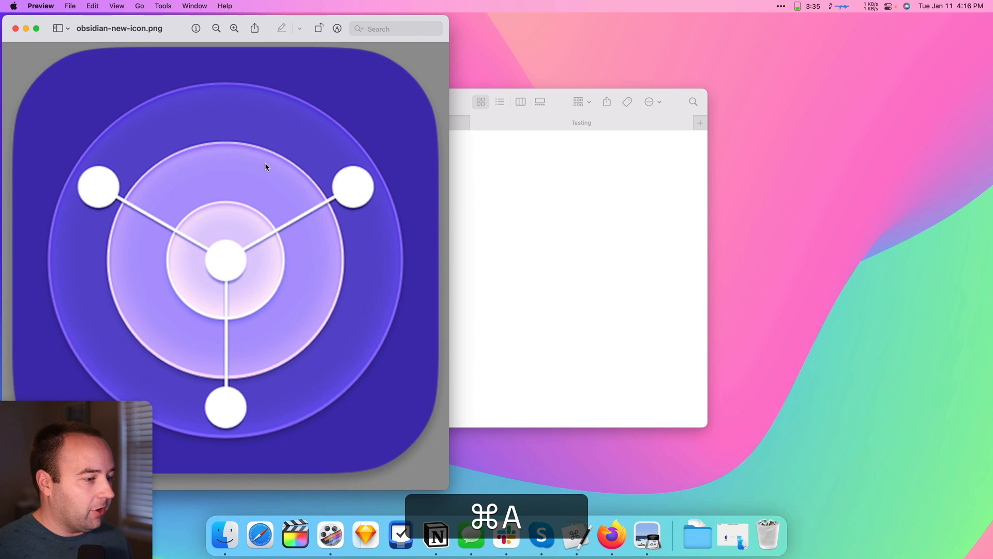
pyautogui.press('cmd+c')
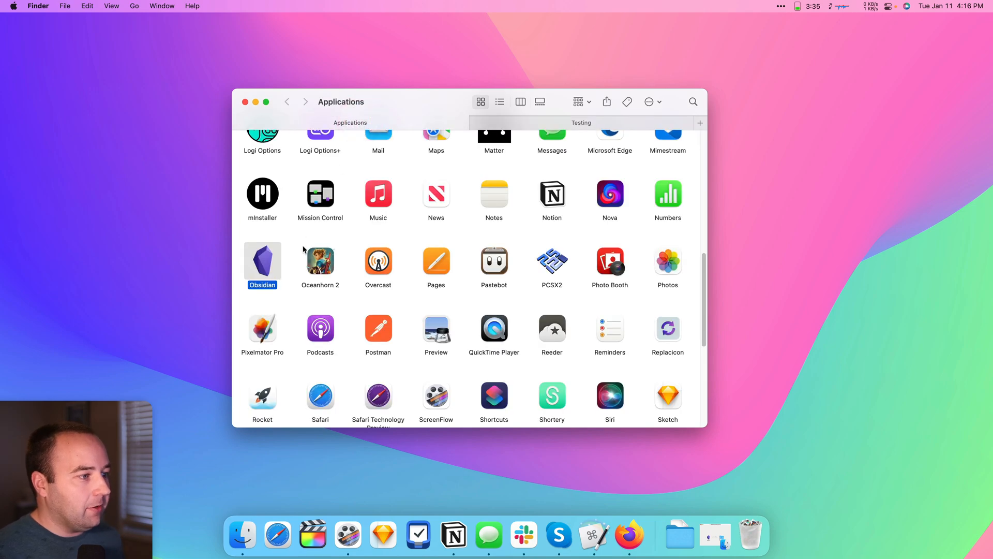
pyautogui.moveTo(270, 264)
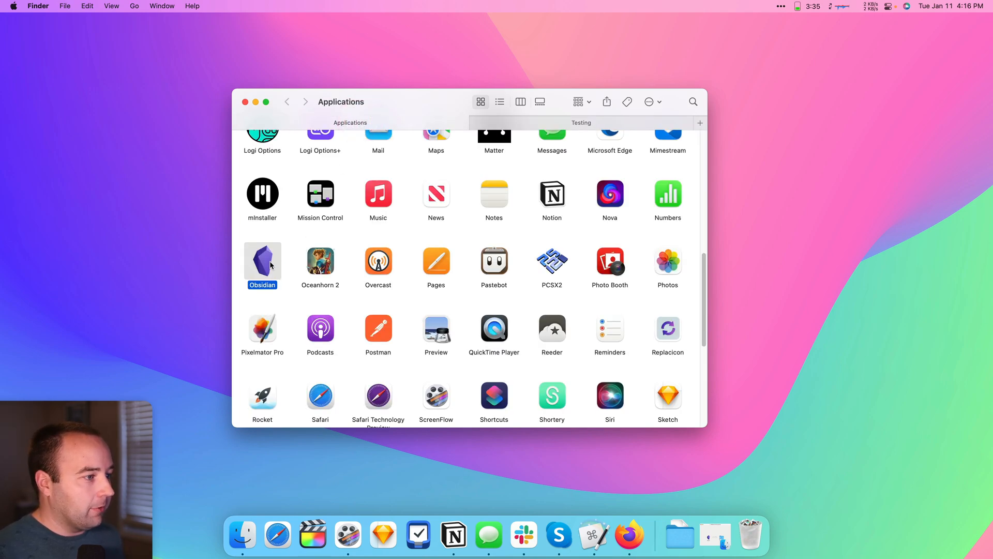
# Paste the copied image as Obsidian's icon through its Get Info panel
pyautogui.press('cmd')
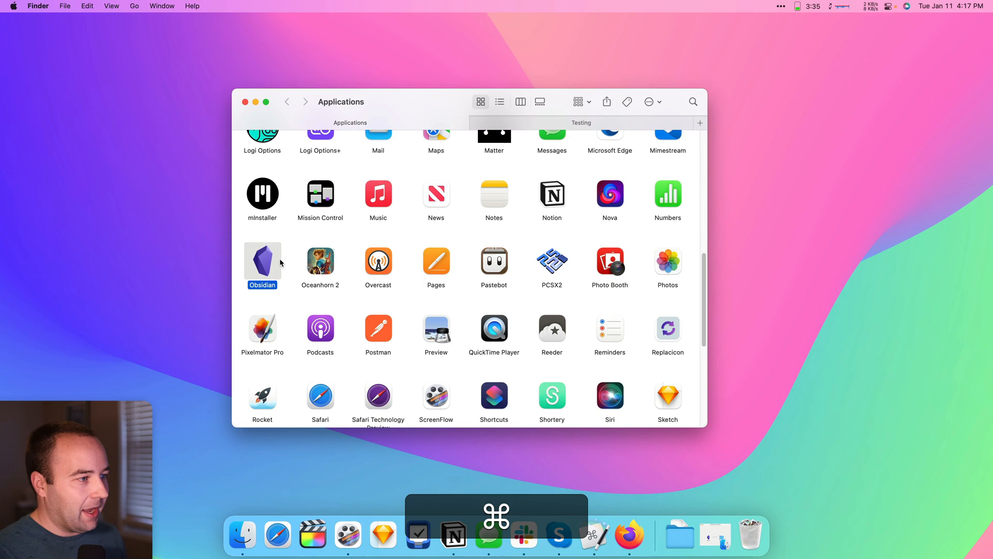
pyautogui.press('cmd+i')
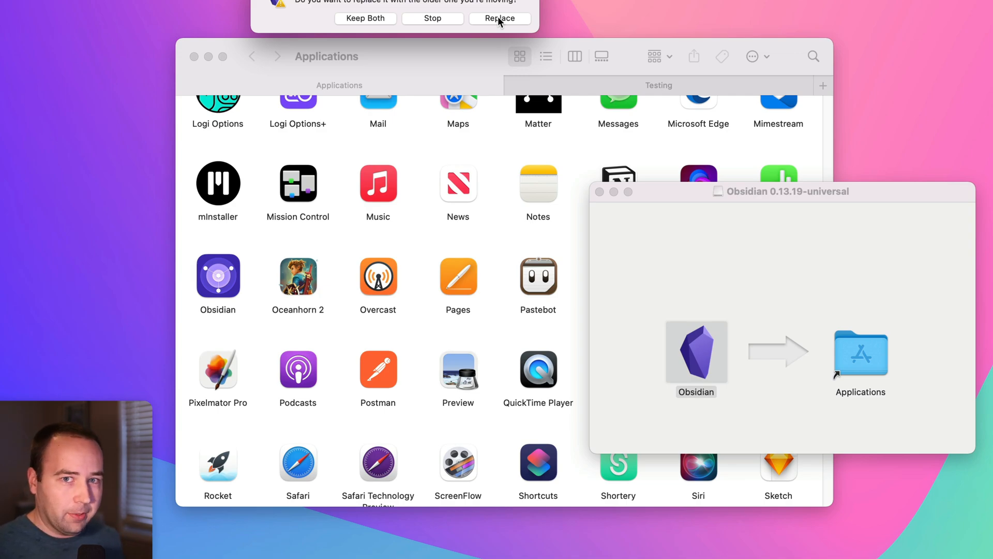
pyautogui.moveTo(495, 20)
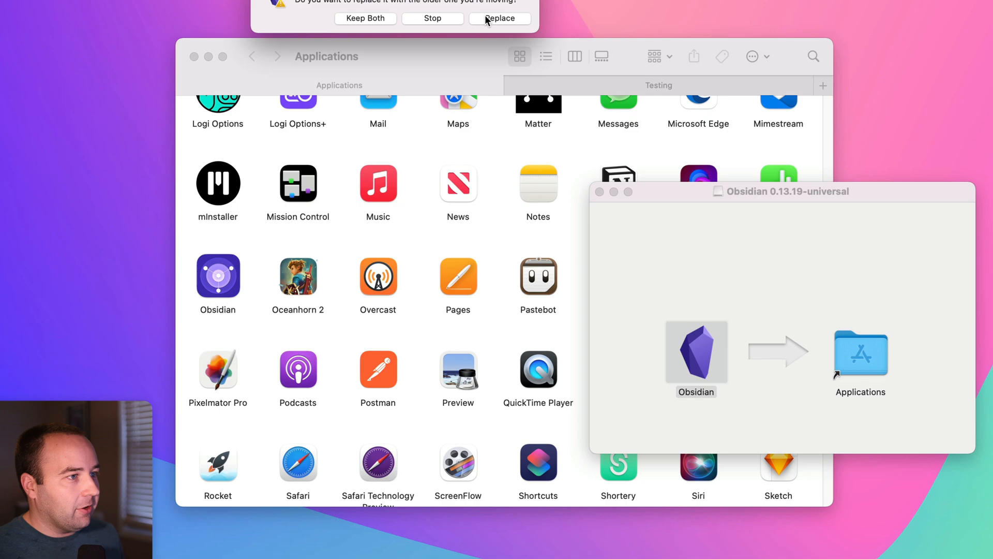
# Replace the installed Obsidian with the disk-image copy and bring Applications to front
pyautogui.click(500, 19)
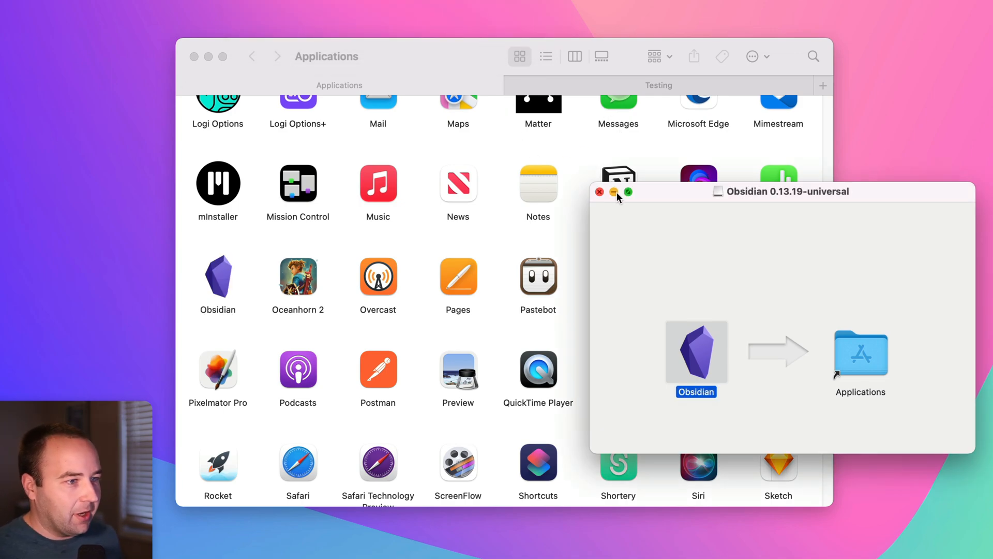
pyautogui.click(613, 192)
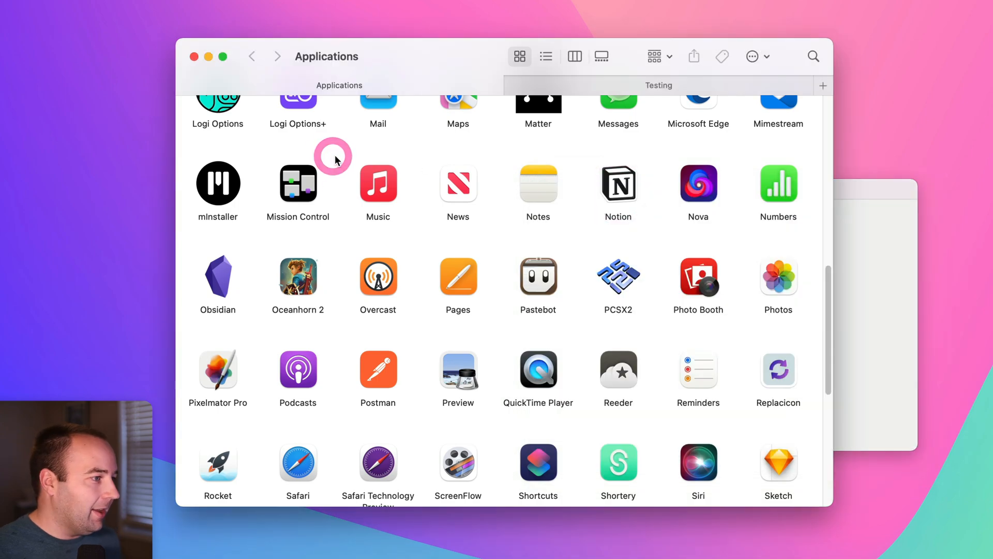
pyautogui.moveTo(221, 284)
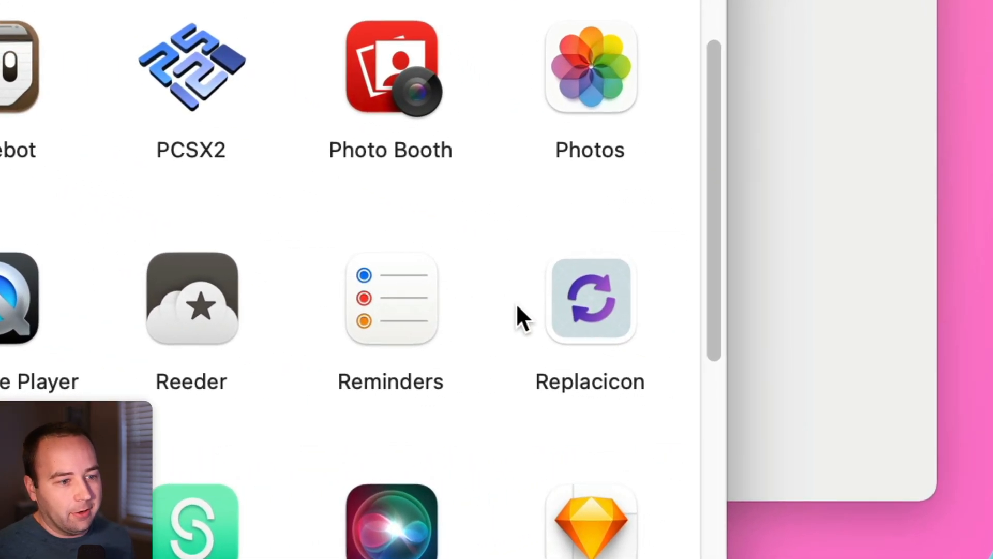
pyautogui.moveTo(583, 319)
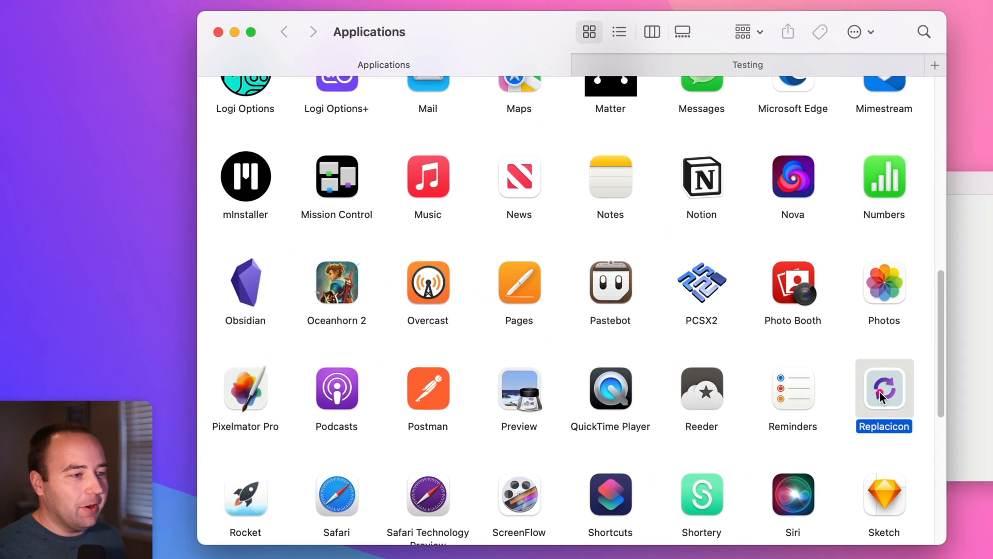
# Launch Replacicon and browse rows of alternative icons like Figma and Firefox
pyautogui.doubleClick(883, 389)
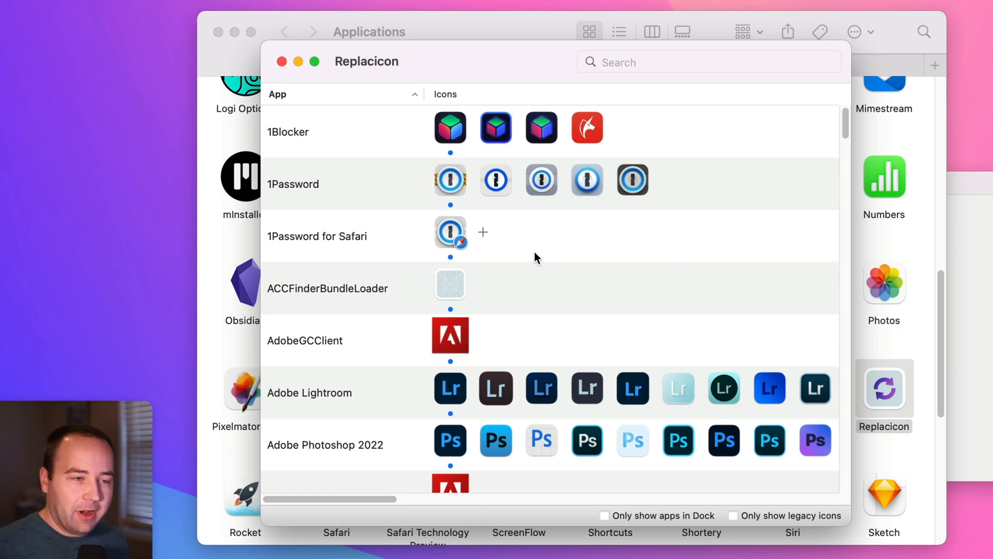
pyautogui.moveTo(534, 257)
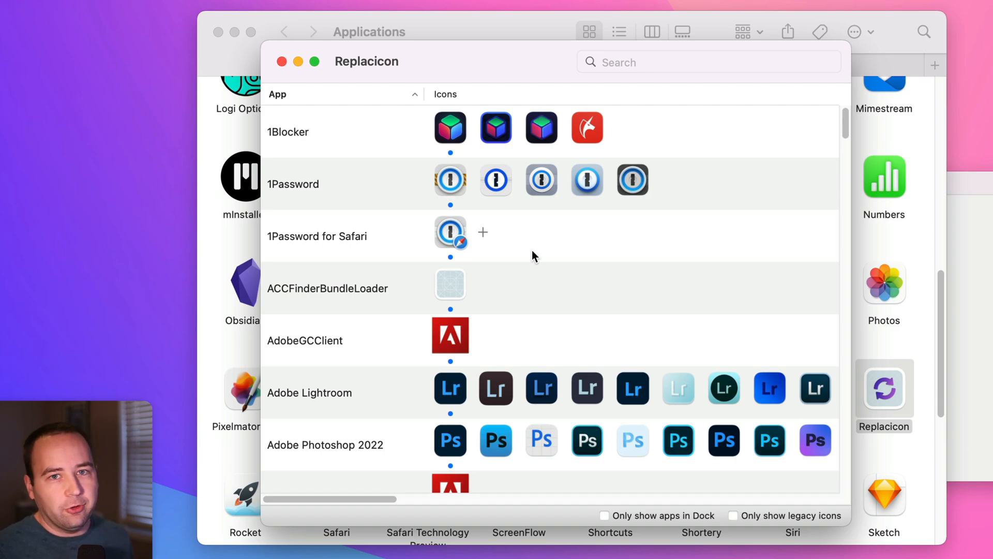
pyautogui.moveTo(515, 260)
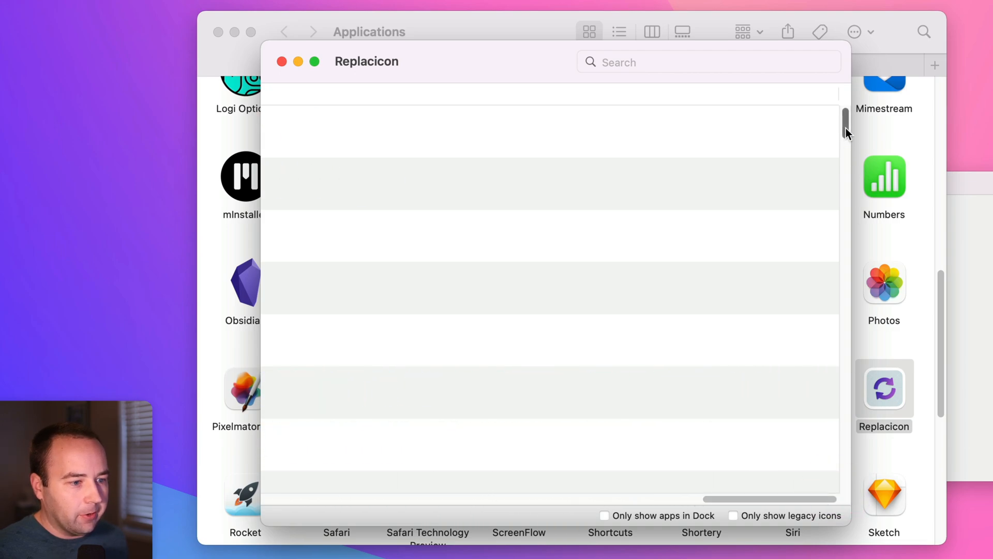
pyautogui.scroll(-3)
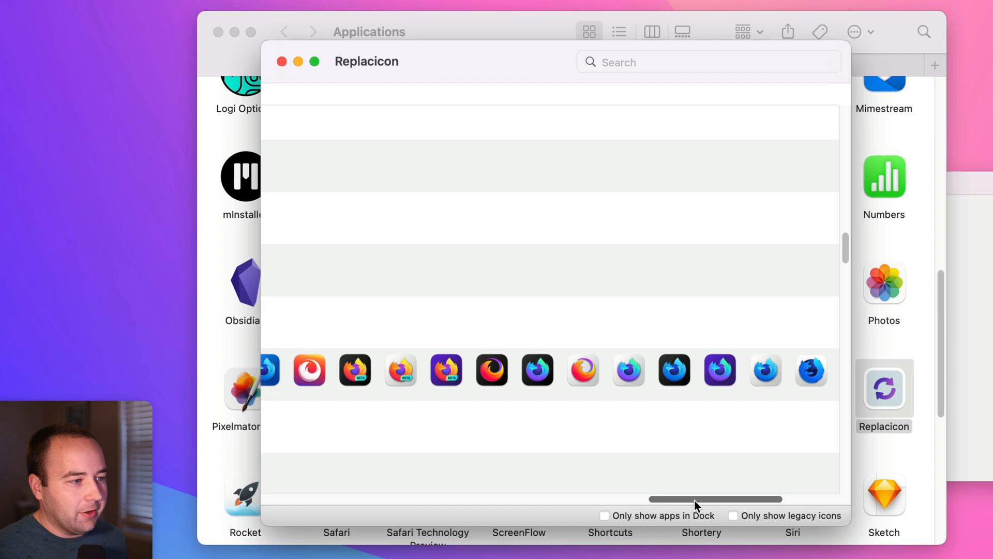
pyautogui.moveTo(716, 499); pyautogui.dragTo(533, 500)
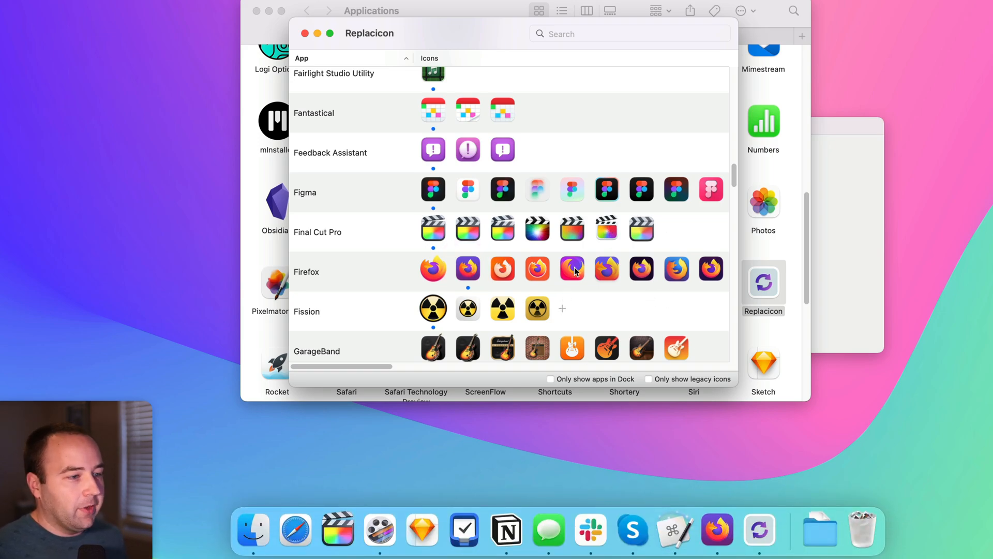
# Search 'obsid' and apply the light lavender icon to Obsidian
pyautogui.click(629, 33)
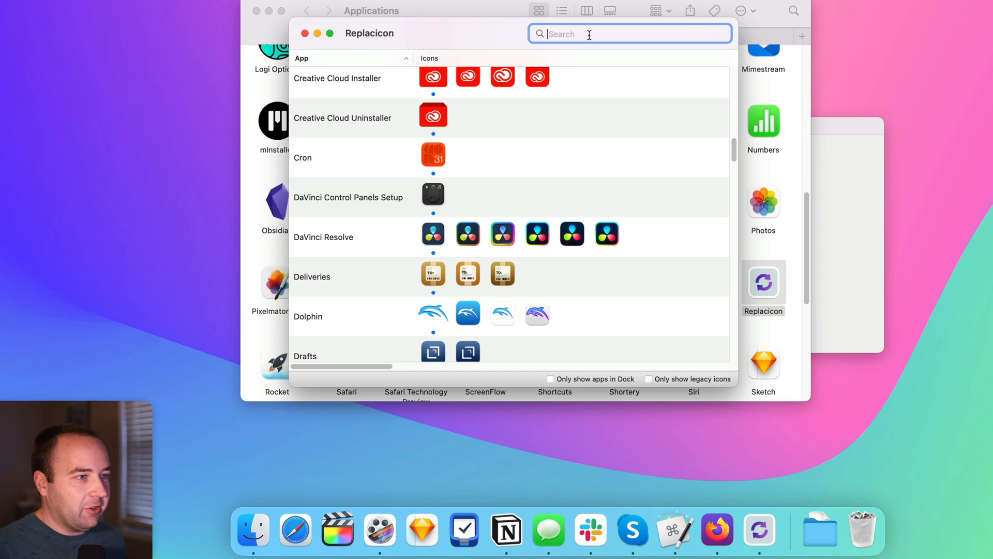
pyautogui.write('obsid')
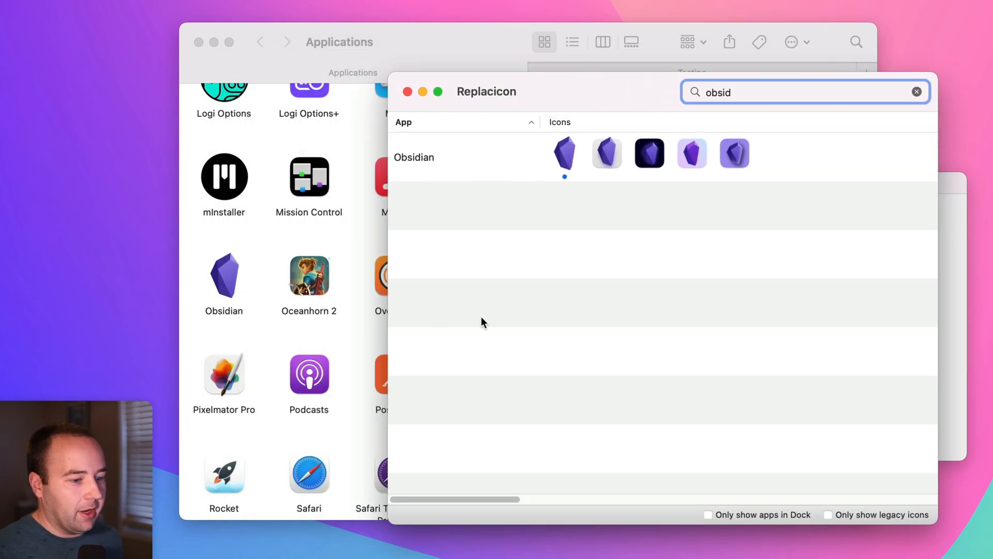
pyautogui.click(692, 153)
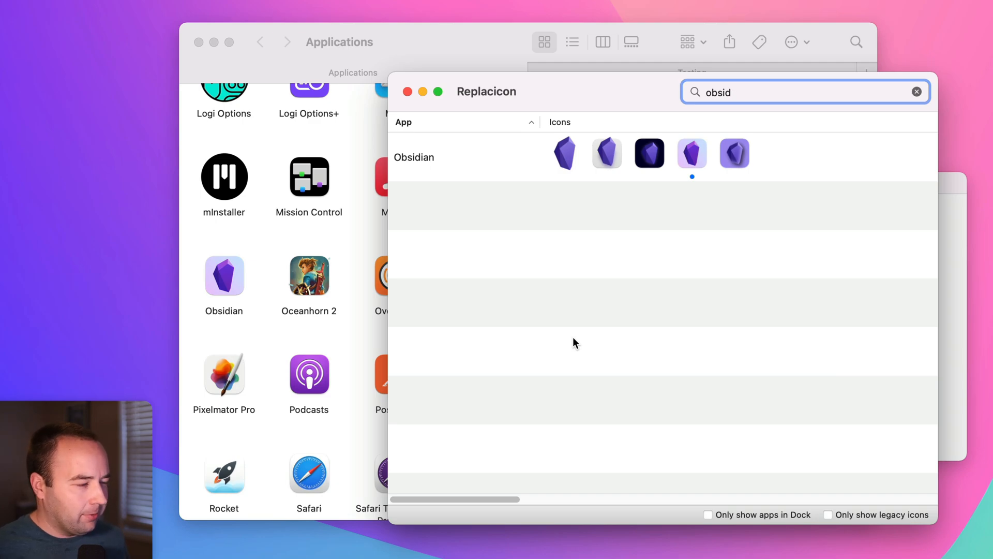
pyautogui.moveTo(249, 293)
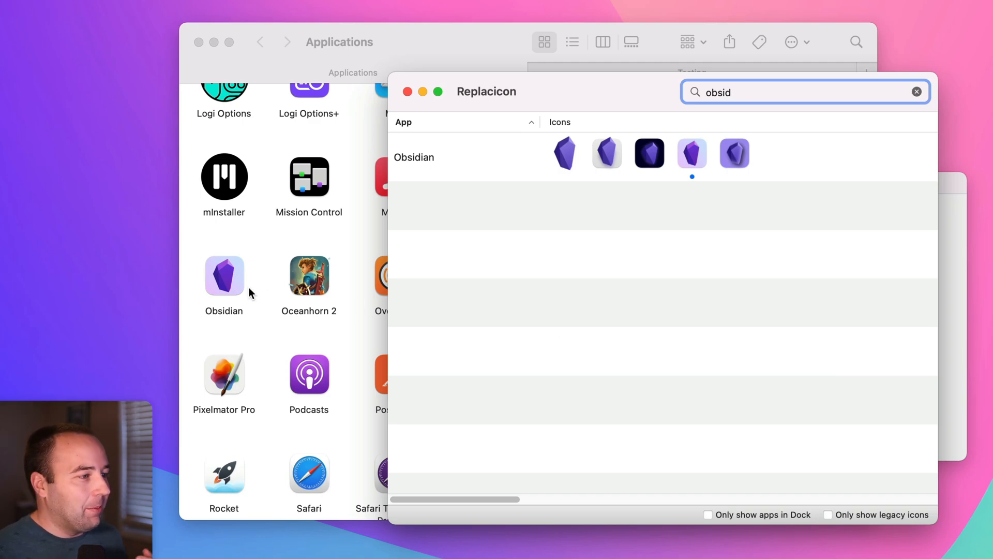
# Try the dark Obsidian icon variant, then reapply the light lavender one
pyautogui.click(649, 153)
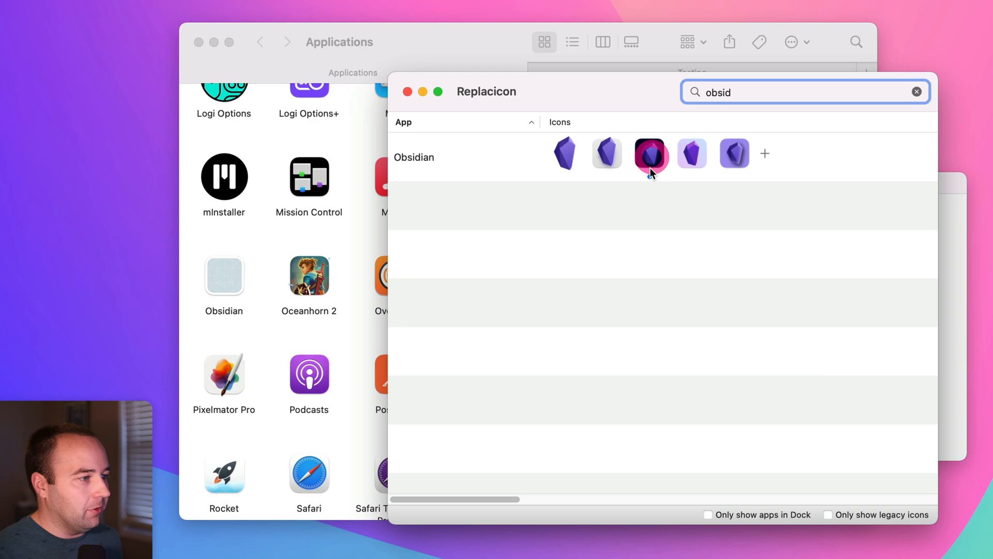
pyautogui.click(692, 153)
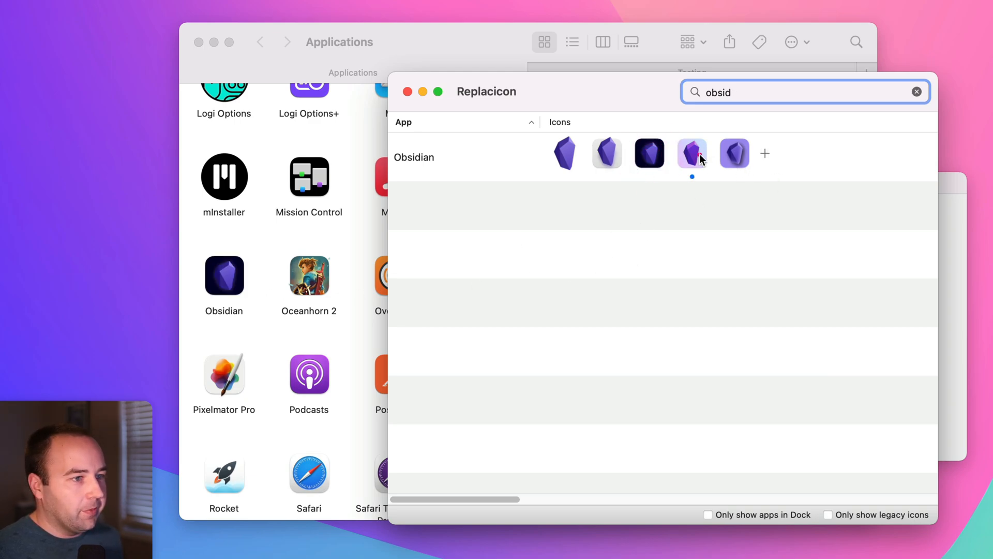
pyautogui.click(692, 153)
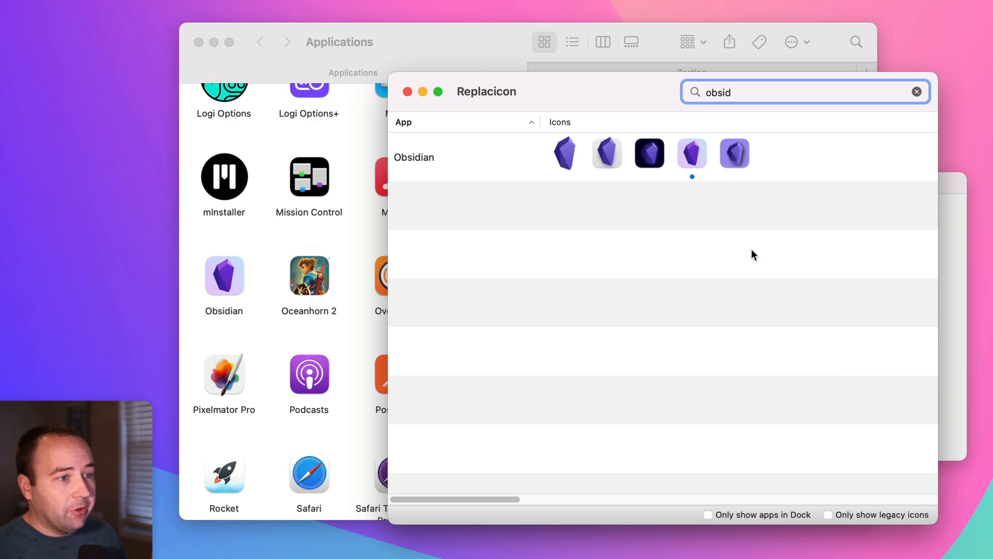
pyautogui.moveTo(736, 260)
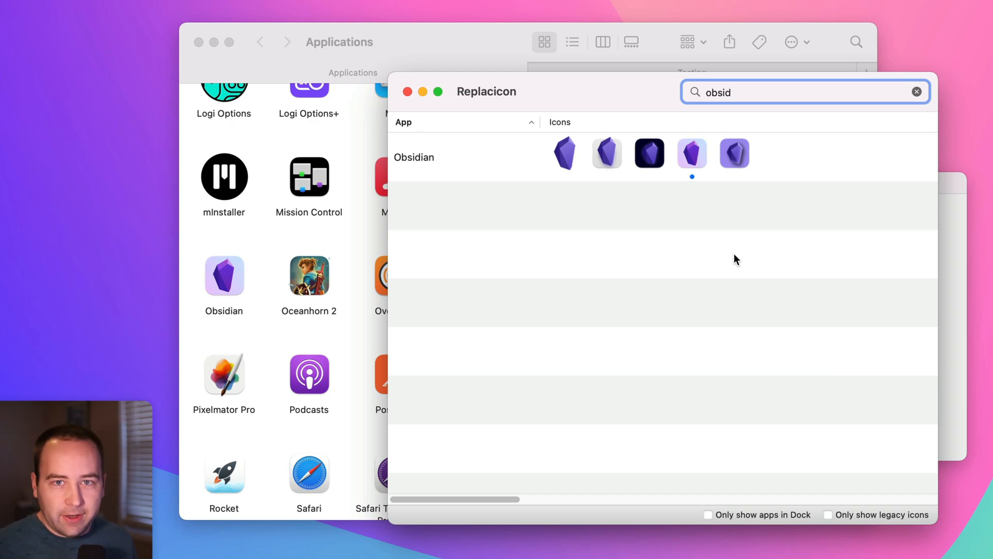
pyautogui.moveTo(730, 248)
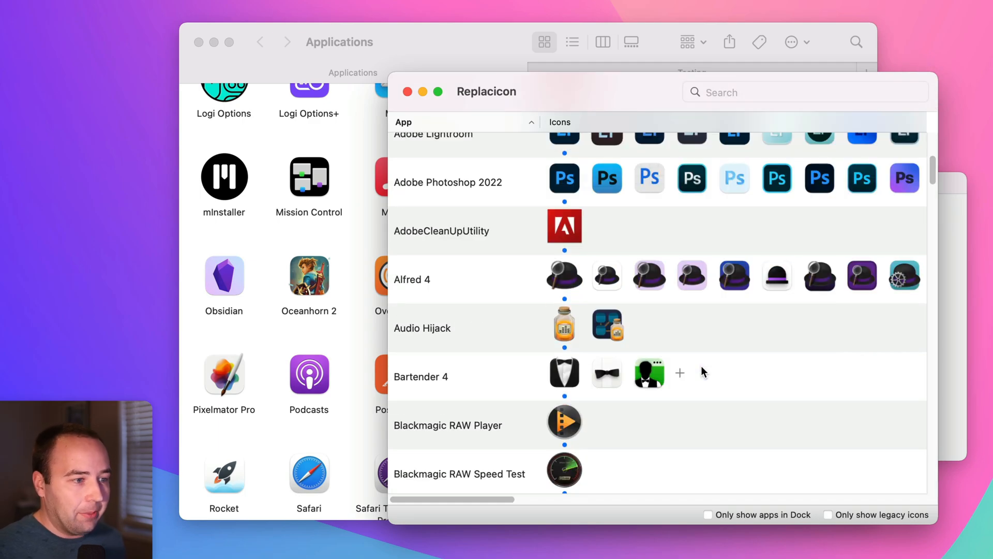
pyautogui.scroll(-3)
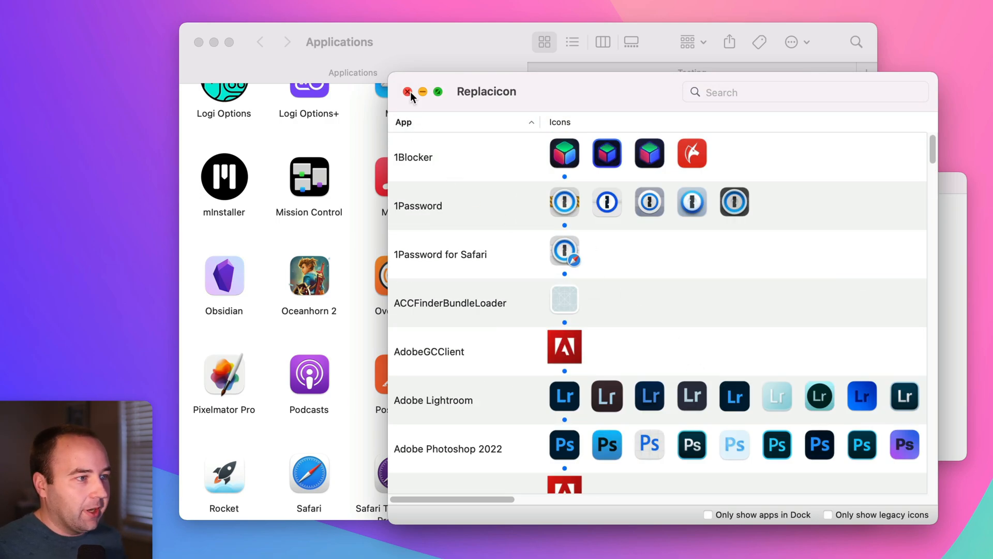
# Close Replacicon and drag the updated Obsidian from the disk image into Applications
pyautogui.click(407, 91)
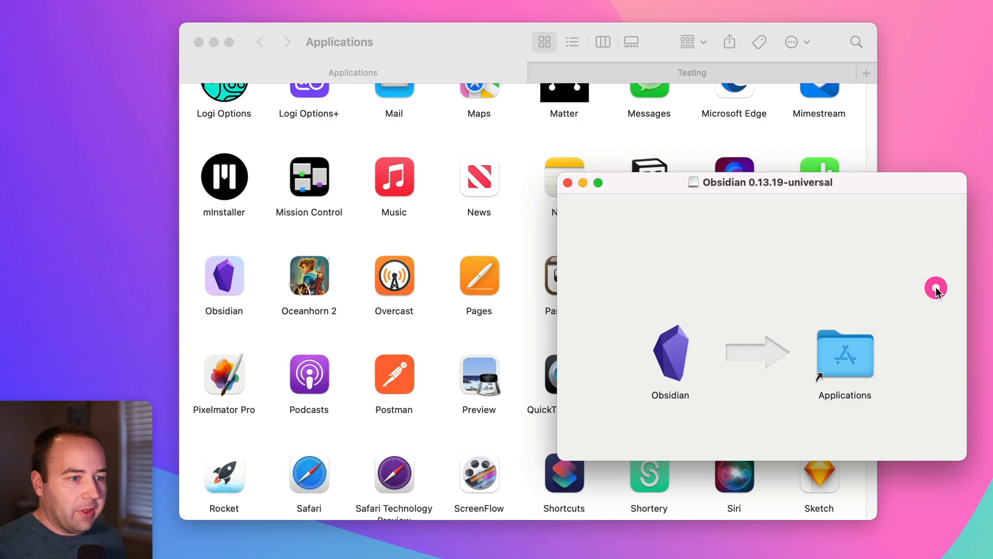
pyautogui.moveTo(936, 289)
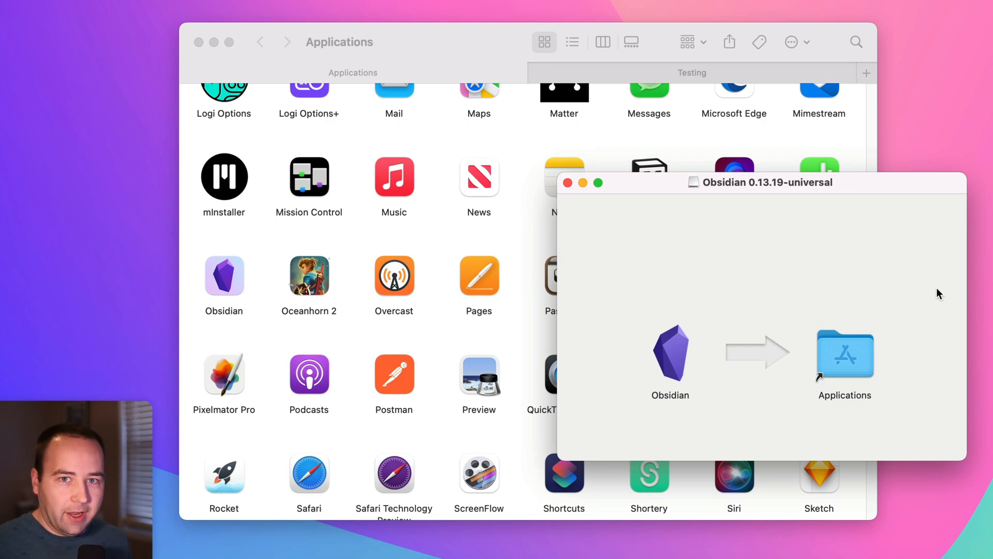
pyautogui.moveTo(658, 361)
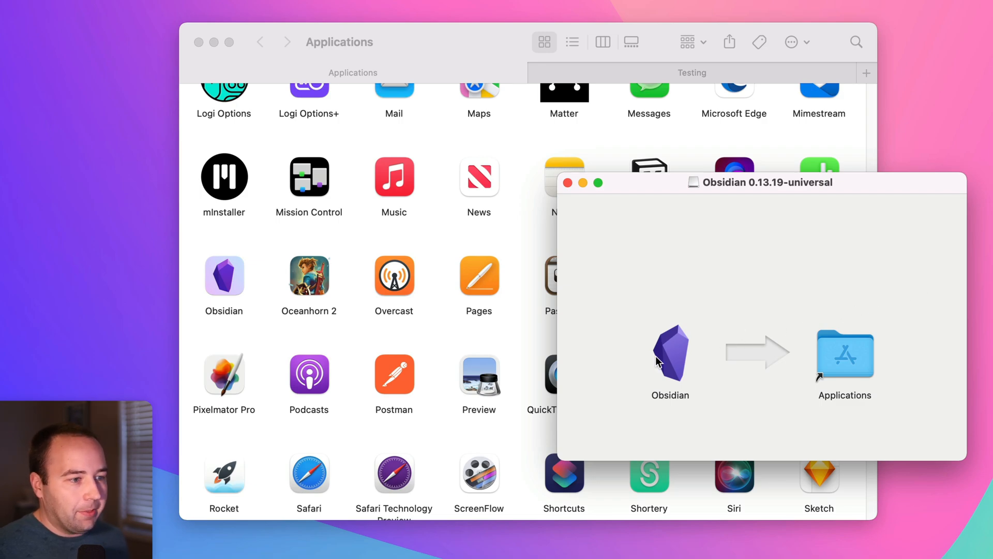
pyautogui.moveTo(670, 352); pyautogui.dragTo(520, 266)
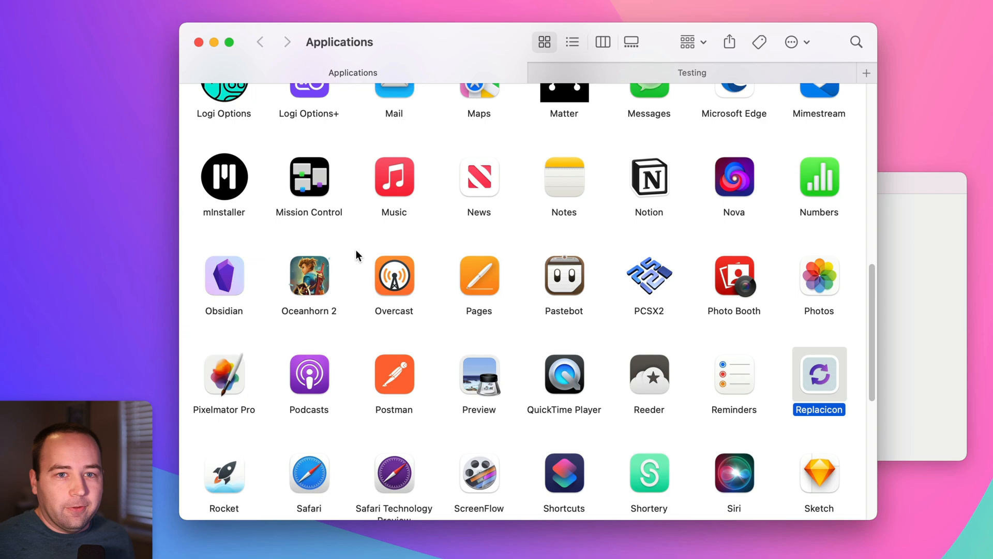
pyautogui.moveTo(310, 277)
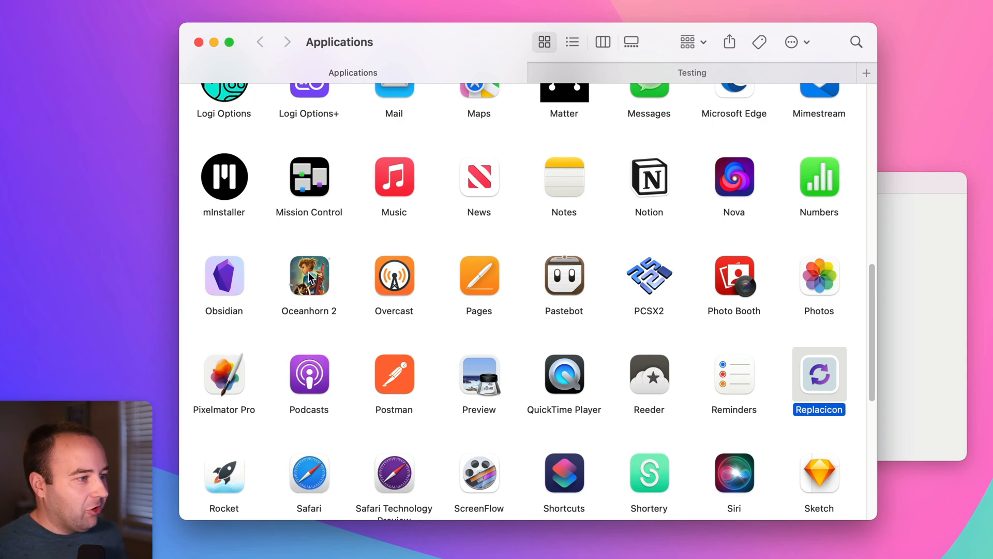
pyautogui.moveTo(254, 278)
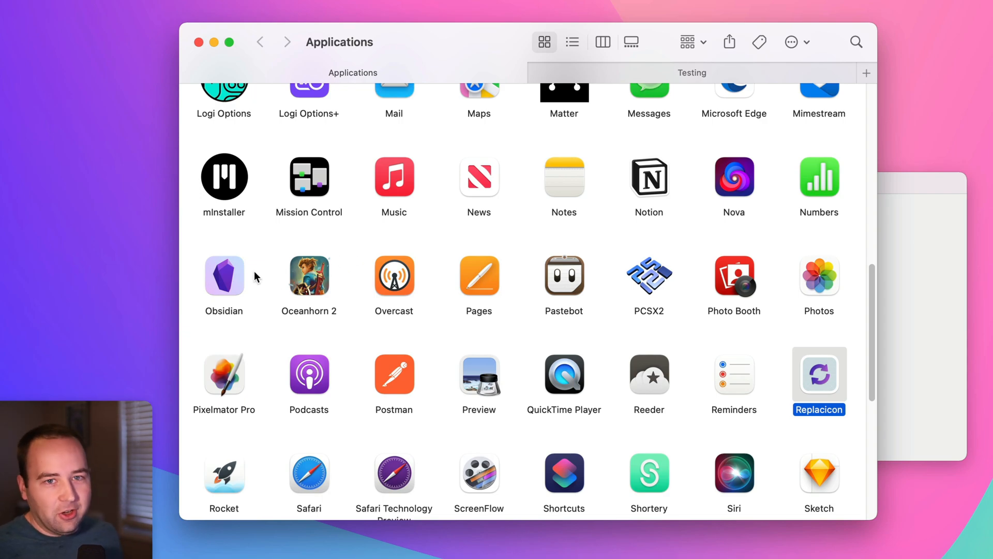